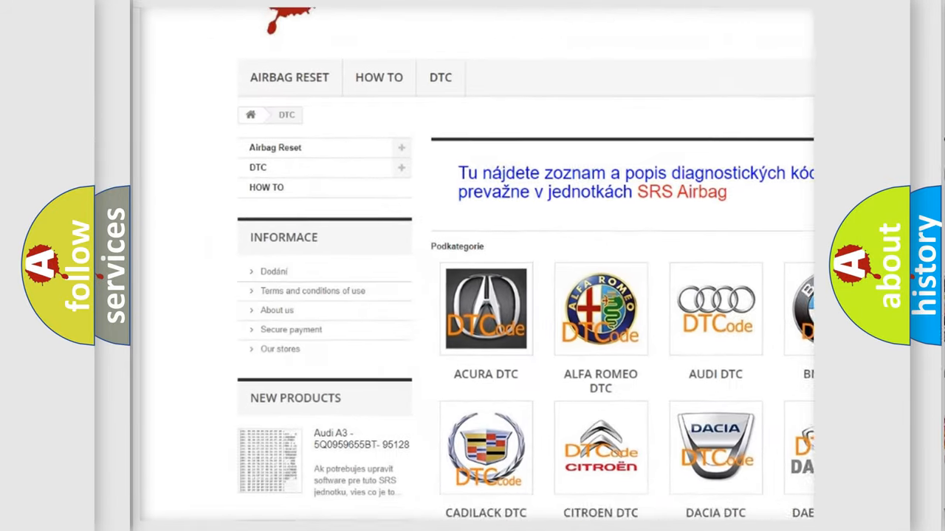
{"action": "scroll", "scroll_direction": "down", "scroll_amount": 3}
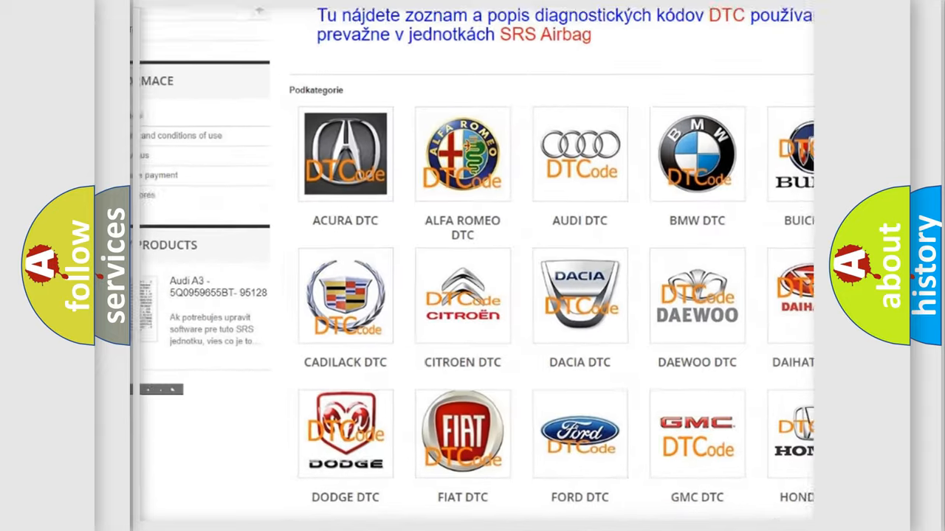
{"action": "scroll", "scroll_direction": "down", "scroll_amount": 3}
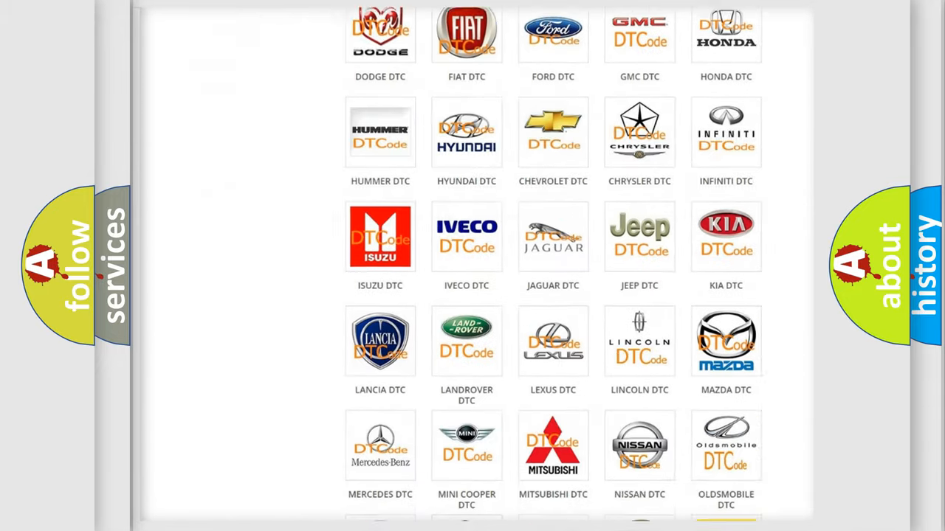
{"action": "scroll", "scroll_direction": "down", "scroll_amount": 3}
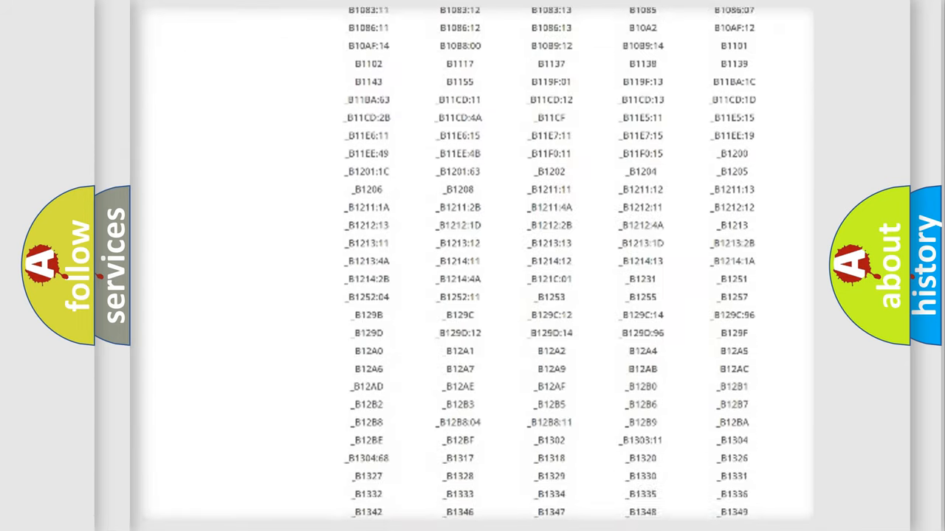
{"action": "scroll", "scroll_direction": "down", "scroll_amount": 3}
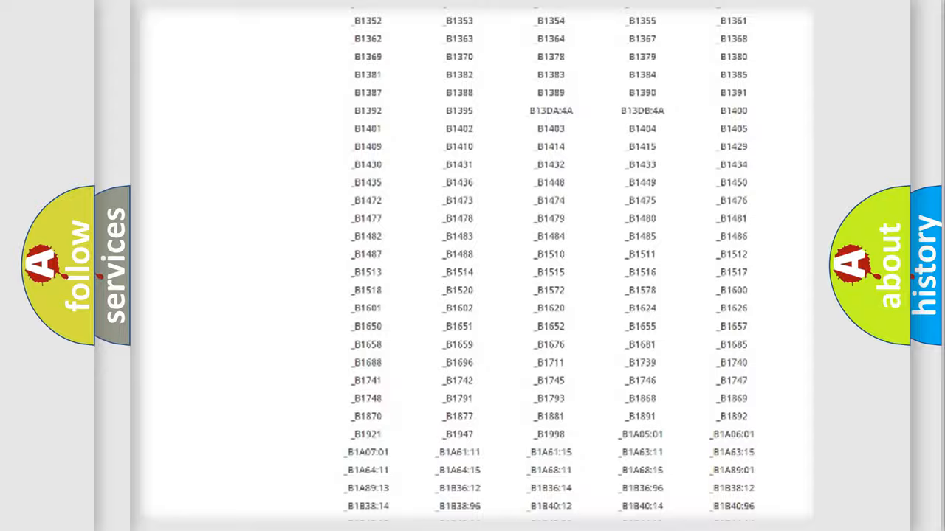